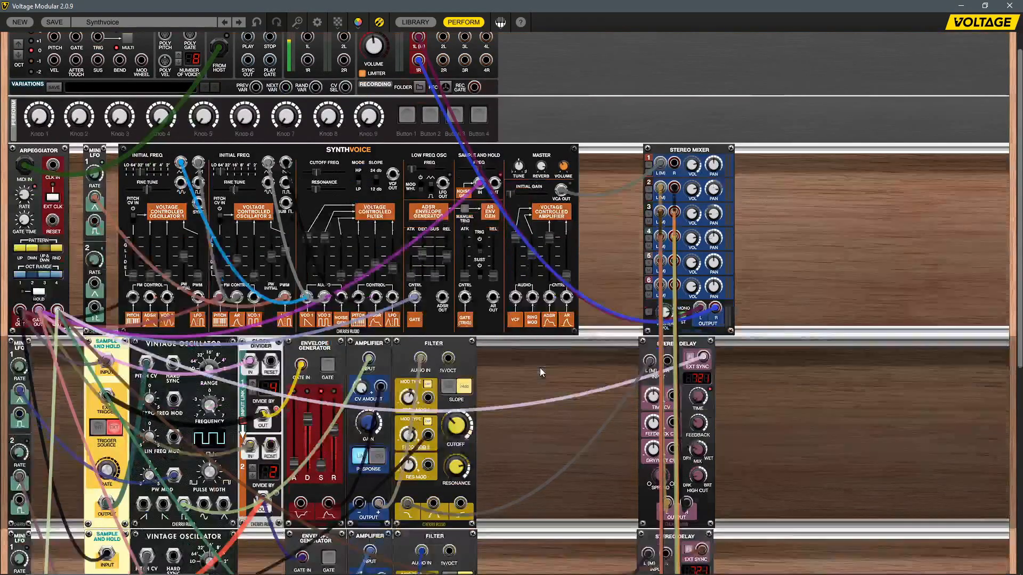
Route Synthvoice VCA OUT to Main Outs 1L and lower the filter cutoff to about 6723 Hz
{"action": "scroll", "scroll_direction": "down", "scroll_amount": 3}
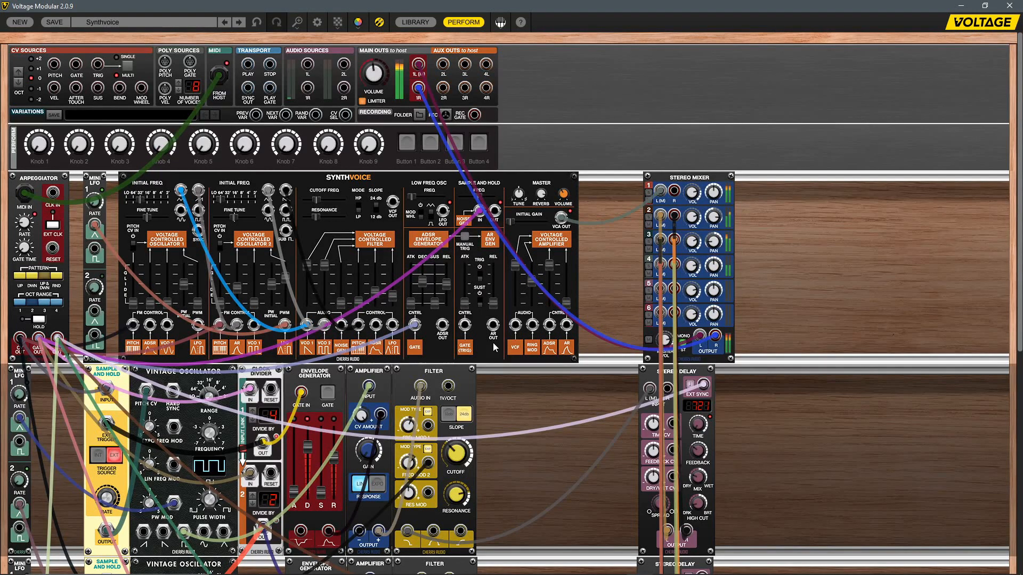
{"action": "mouse_move", "coordinate": [791, 293]}
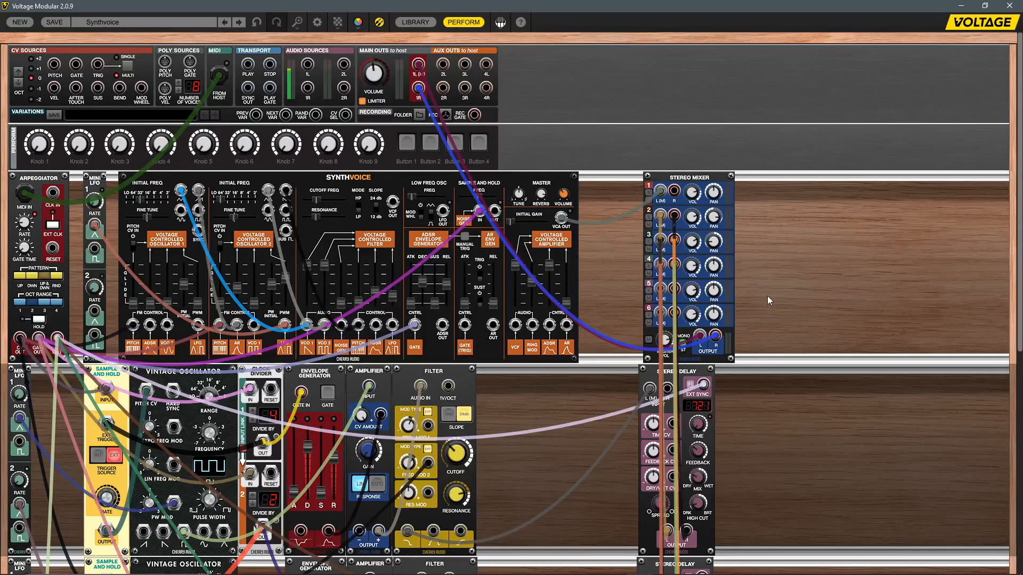
{"action": "mouse_move", "coordinate": [519, 234]}
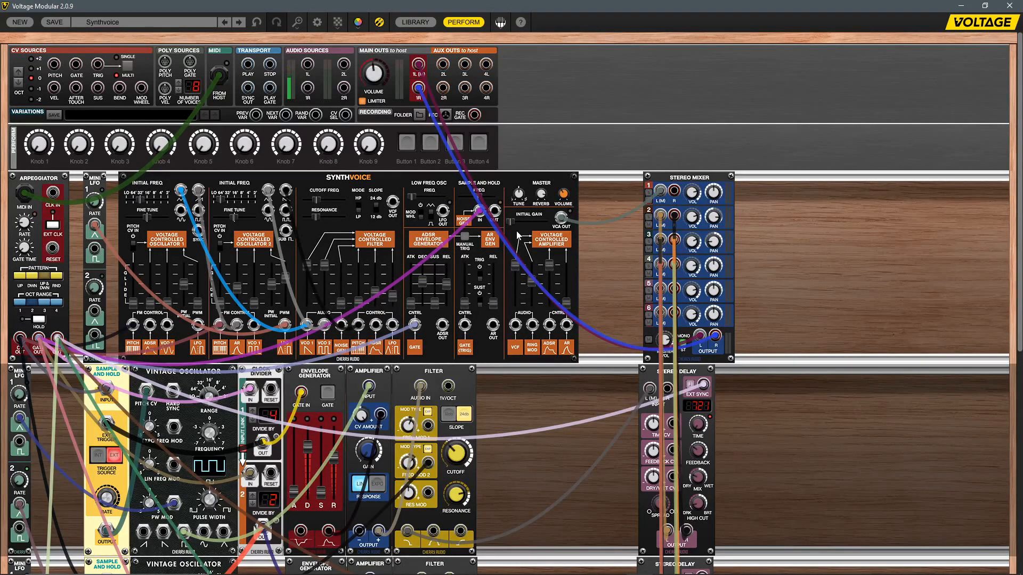
{"action": "scroll", "scroll_direction": "down", "scroll_amount": 3}
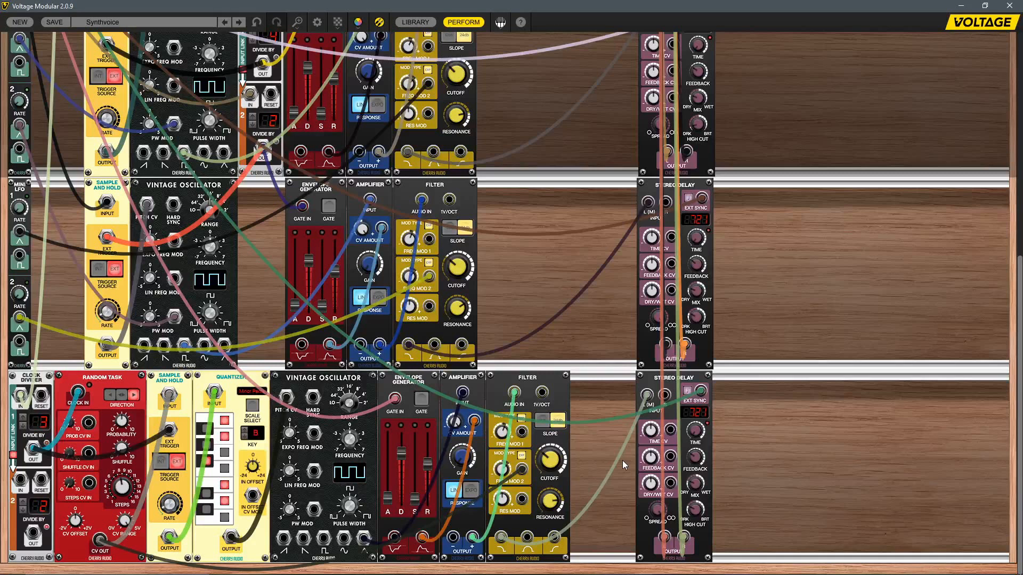
{"action": "scroll", "scroll_direction": "down", "scroll_amount": 3}
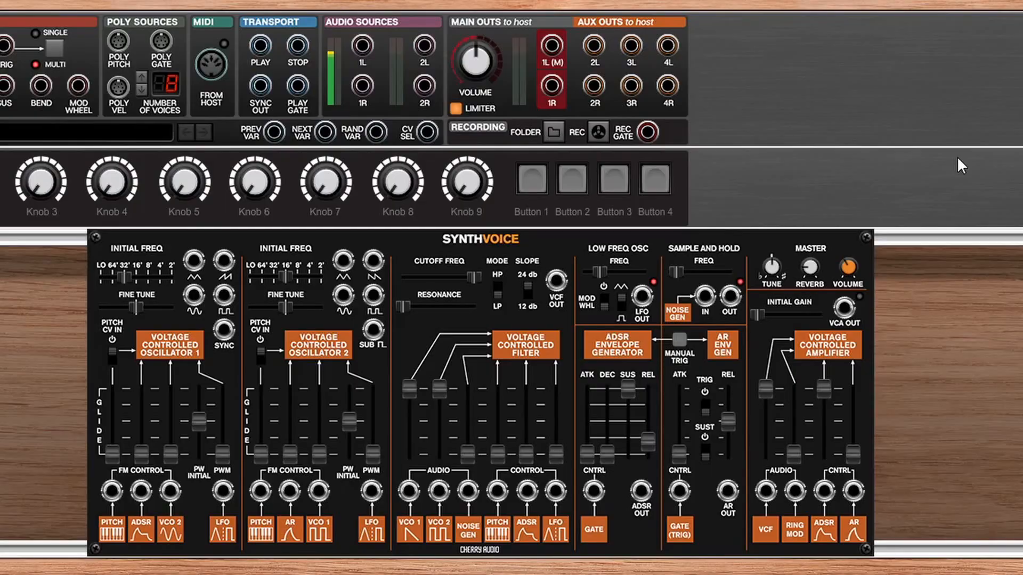
{"action": "left_click_drag", "start_coordinate": [844, 307], "coordinate": [574, 105]}
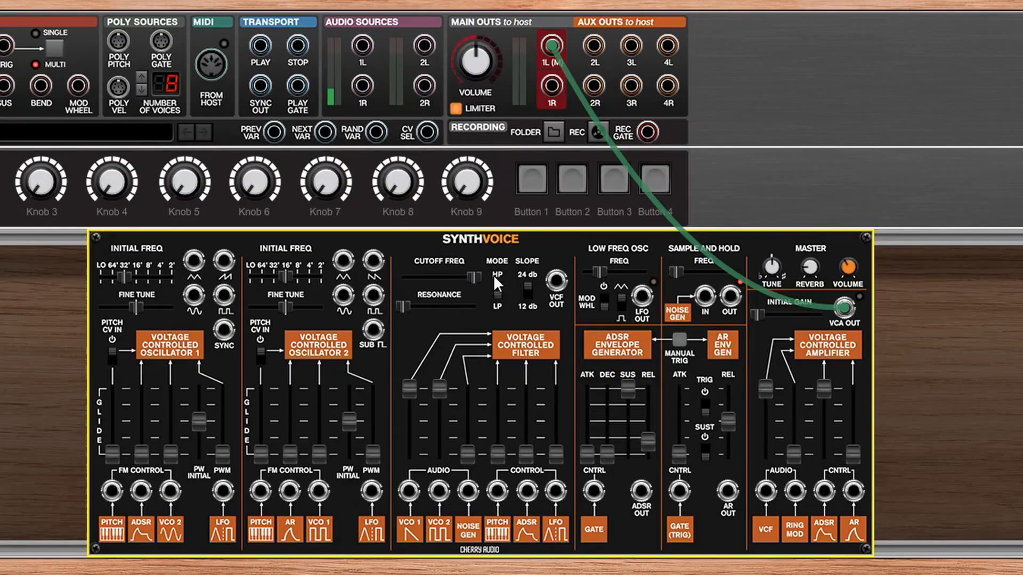
{"action": "left_click_drag", "start_coordinate": [470, 274], "coordinate": [449, 274]}
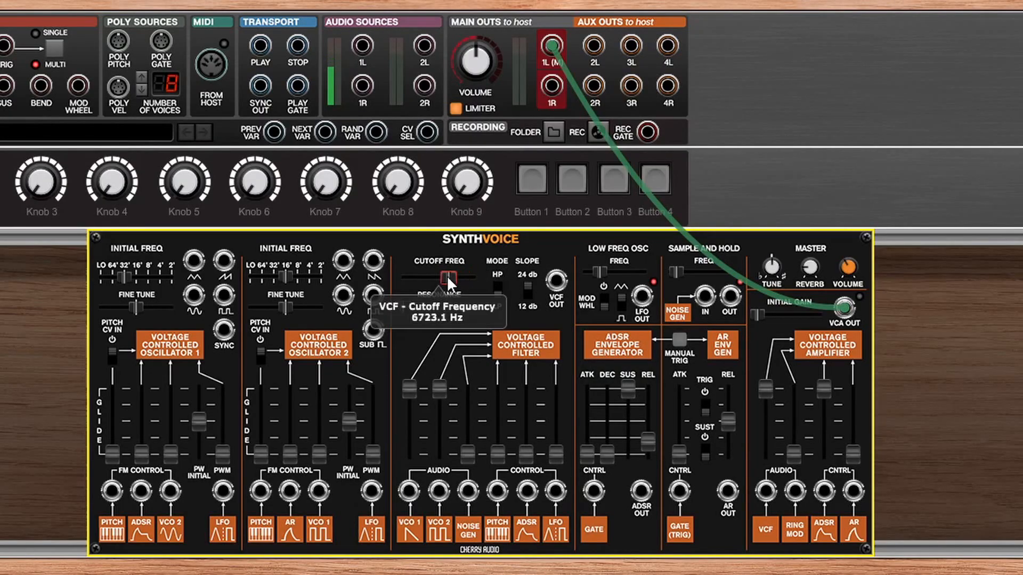
{"action": "mouse_move", "coordinate": [636, 437]}
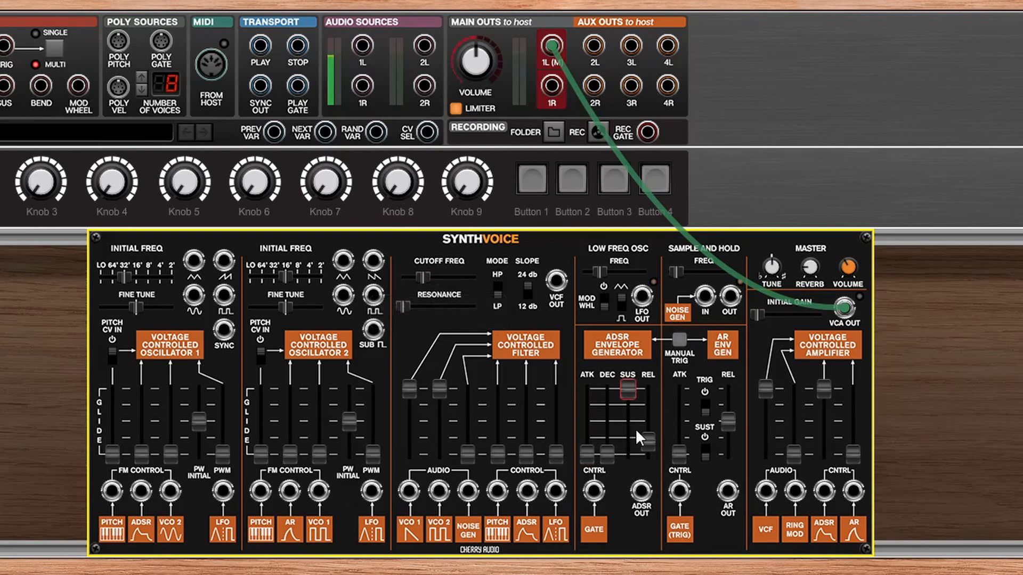
{"action": "left_click_drag", "start_coordinate": [628, 388], "coordinate": [627, 414]}
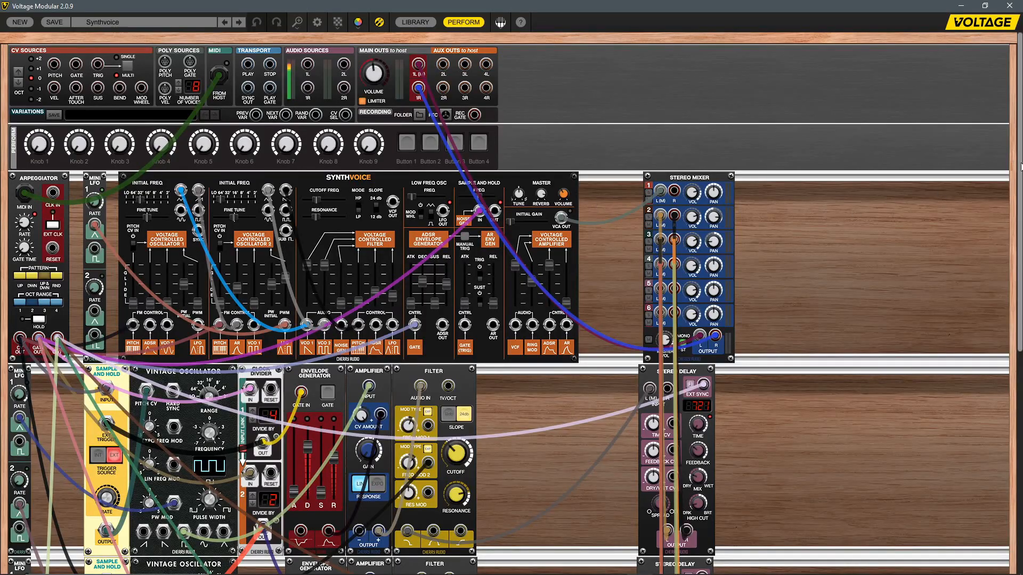
{"action": "scroll", "scroll_direction": "down", "scroll_amount": 3}
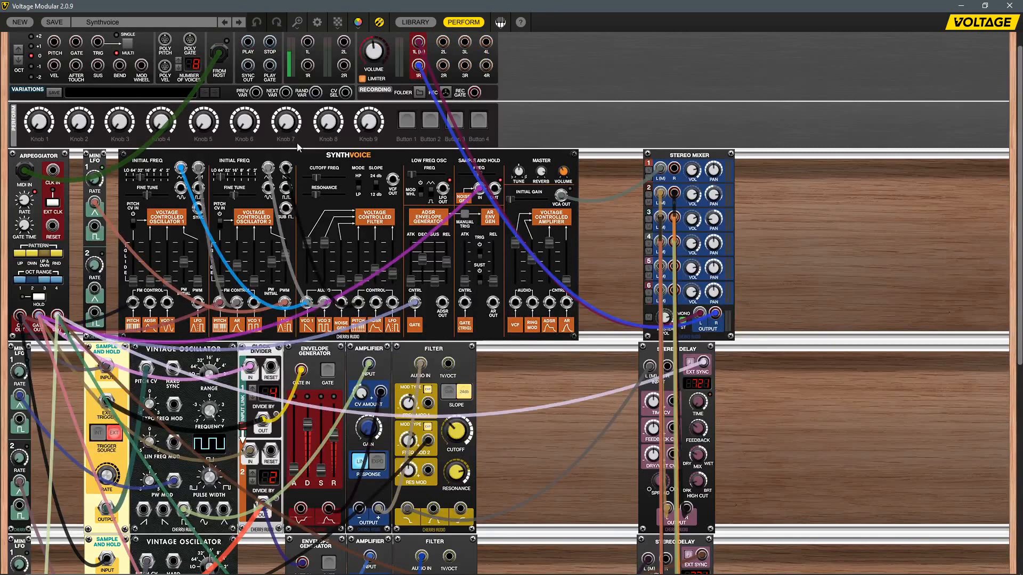
{"action": "mouse_move", "coordinate": [828, 170]}
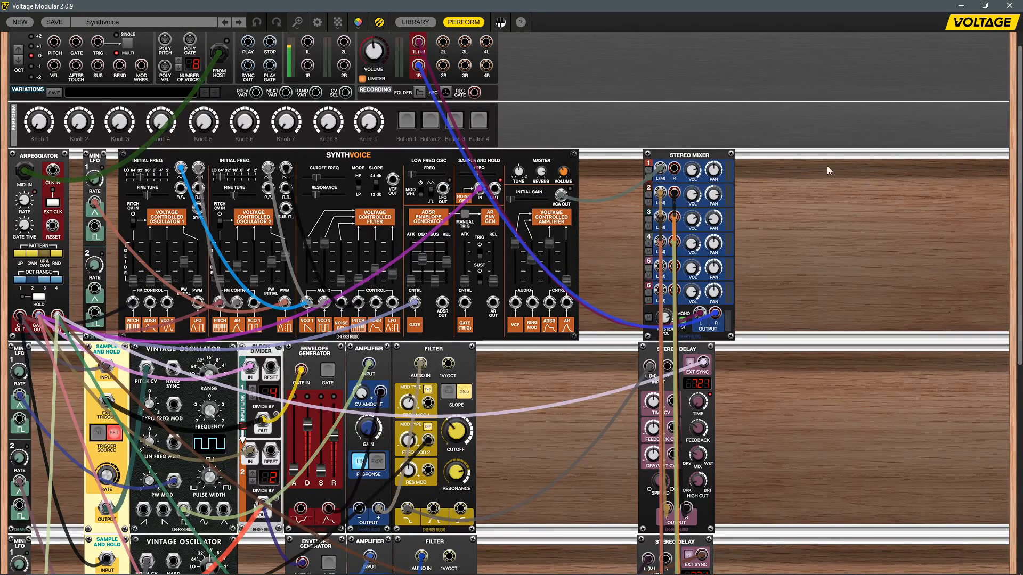
{"action": "scroll", "scroll_direction": "down", "scroll_amount": 3}
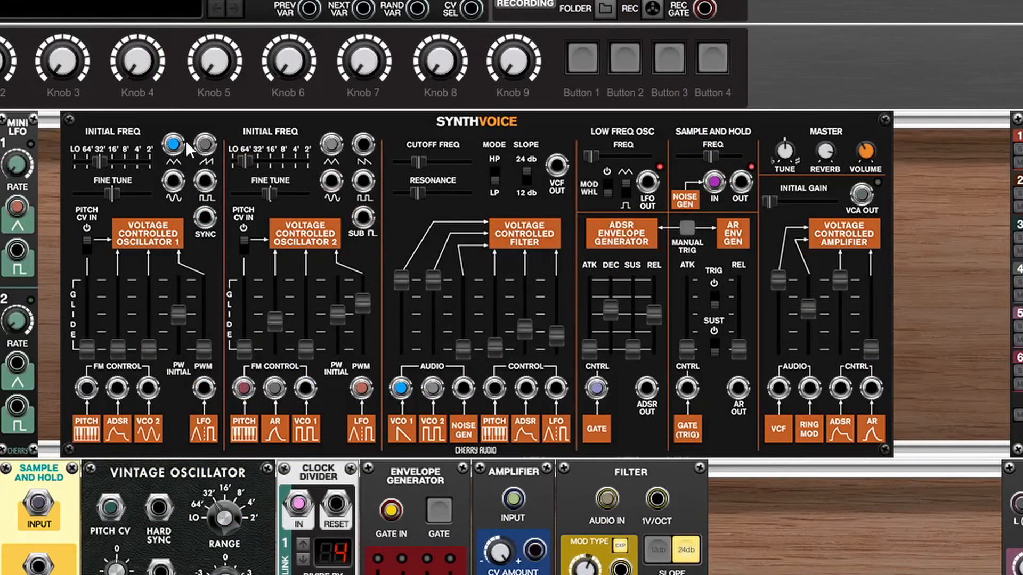
{"action": "mouse_move", "coordinate": [203, 114]}
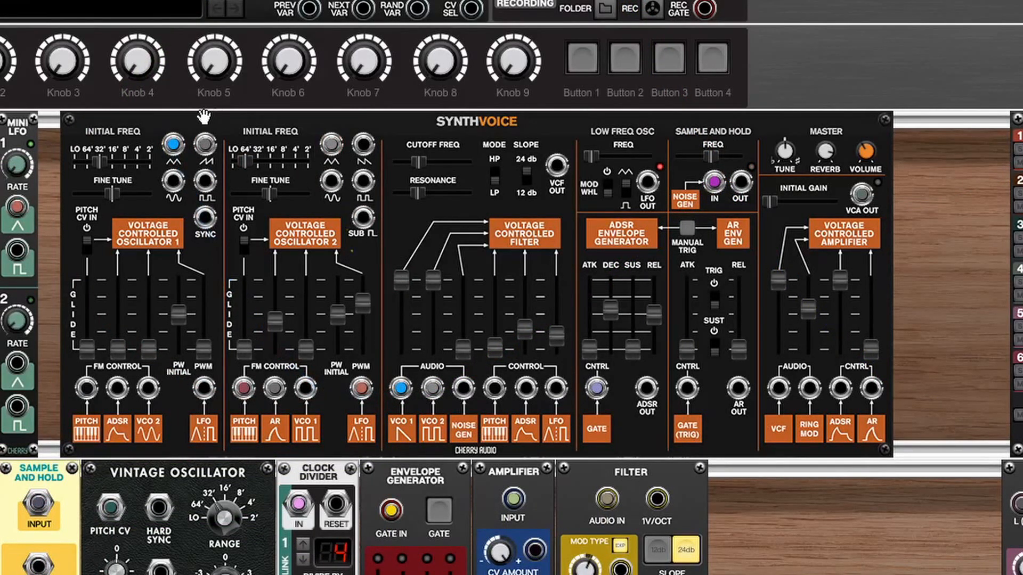
{"action": "mouse_move", "coordinate": [413, 449]}
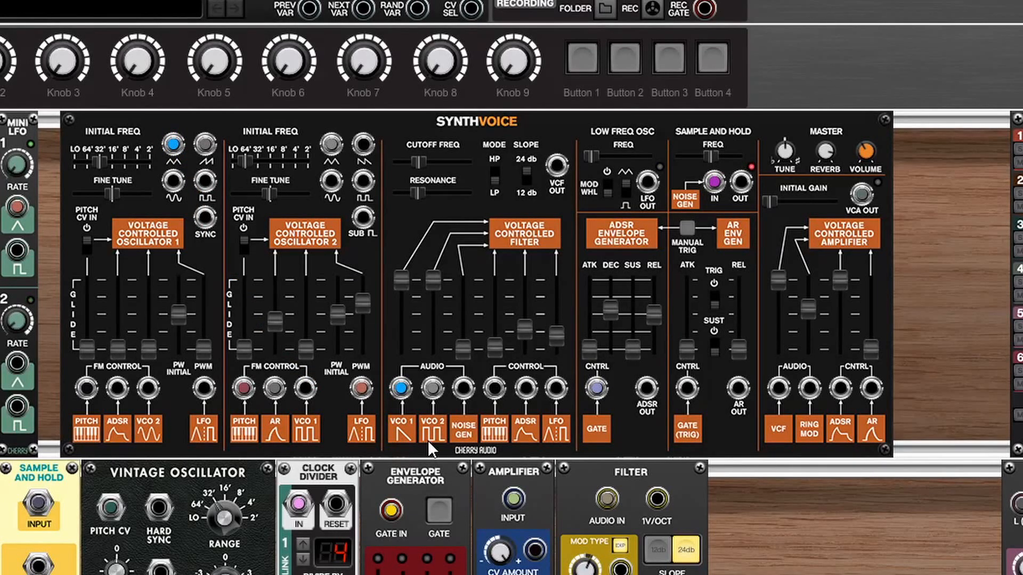
Detune the Synthvoice VCO 2 slightly flat to about -0.11 fine tune
{"action": "left_click_drag", "start_coordinate": [401, 388], "coordinate": [174, 145]}
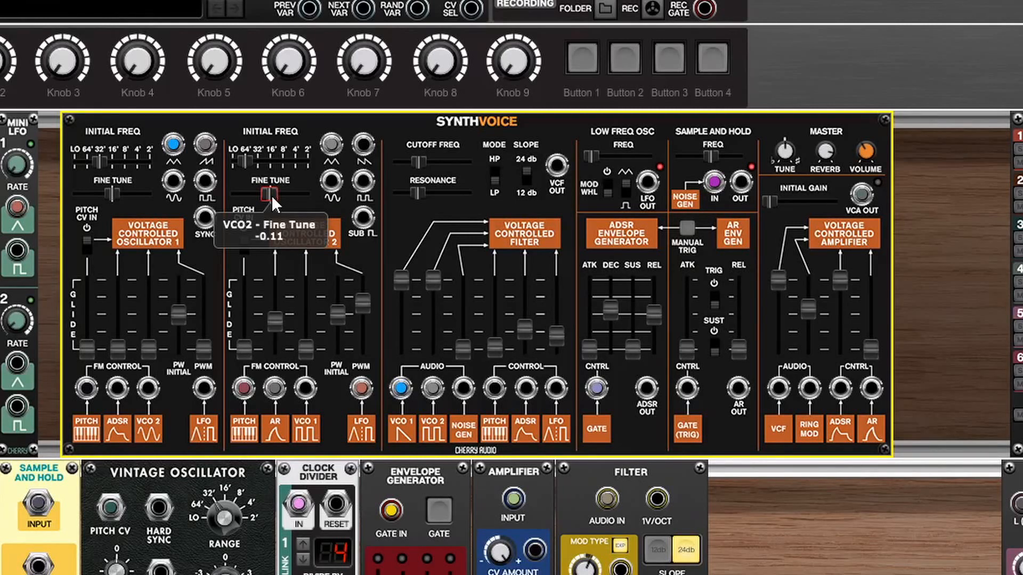
{"action": "left_click_drag", "start_coordinate": [205, 160], "coordinate": [245, 387]}
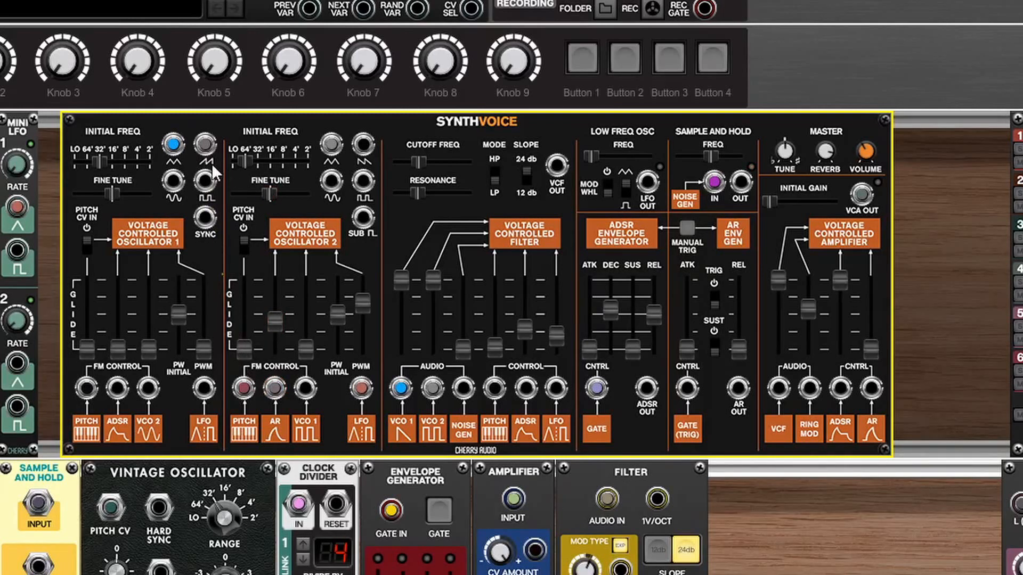
{"action": "left_click_drag", "start_coordinate": [206, 161], "coordinate": [245, 388]}
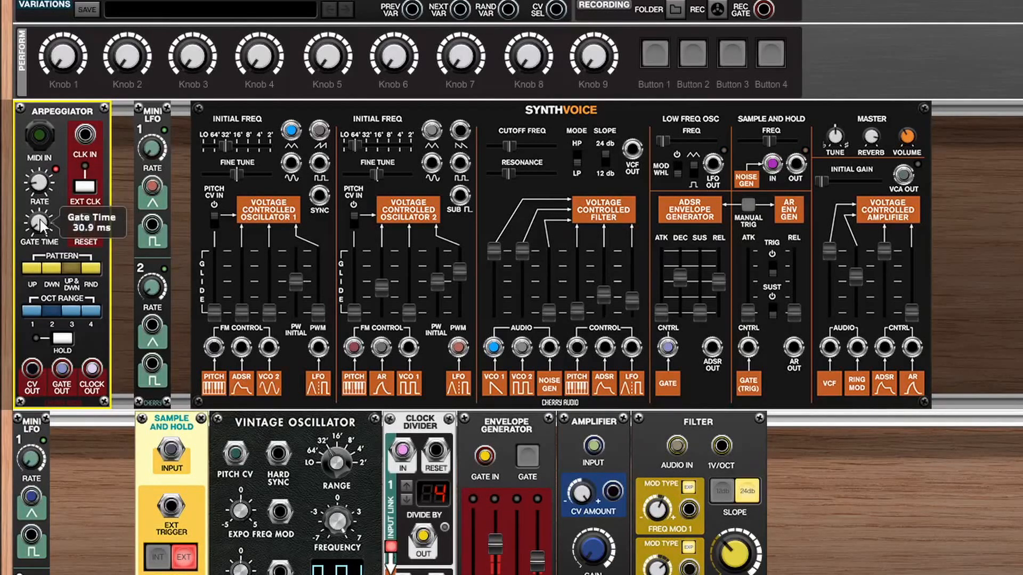
{"action": "mouse_move", "coordinate": [80, 277]}
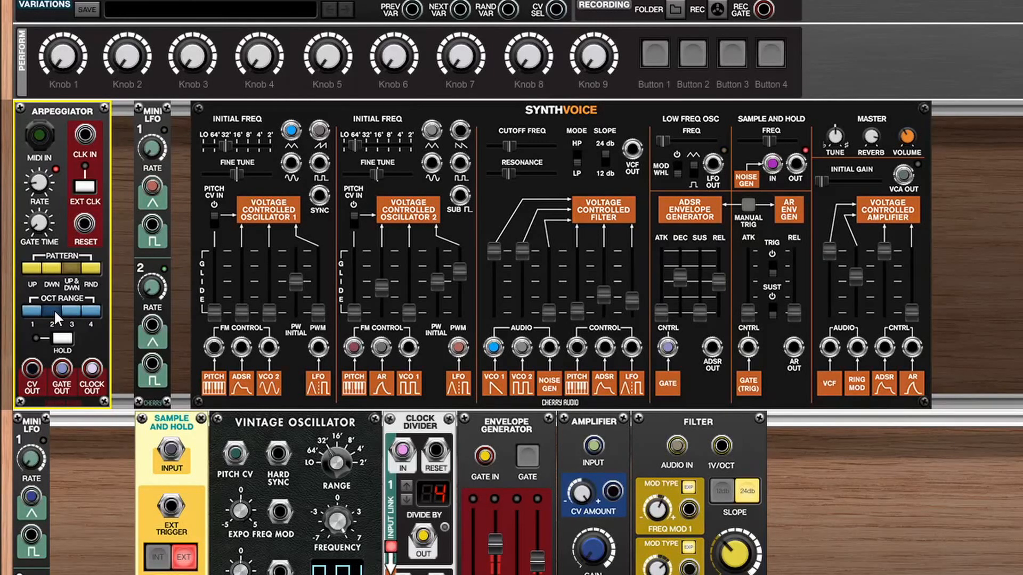
Patch the Arpeggiator GATE OUT to the Synthvoice ADSR gate input
{"action": "left_click_drag", "start_coordinate": [62, 375], "coordinate": [774, 167]}
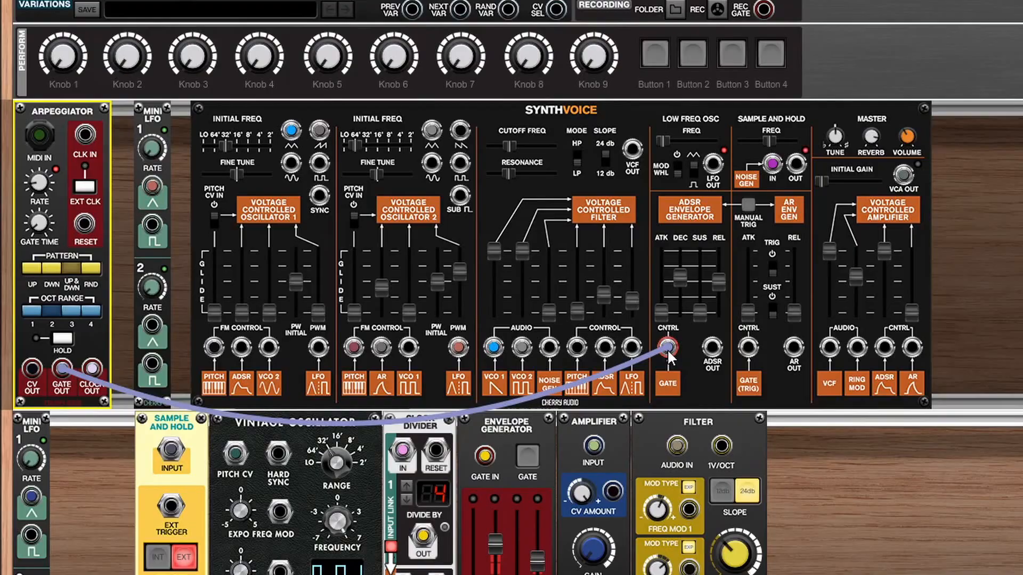
Patch the Arpeggiator GATE OUT into Clock Divider channel 1 IN and move to the lower rack row
{"action": "left_click_drag", "start_coordinate": [667, 345], "coordinate": [774, 163]}
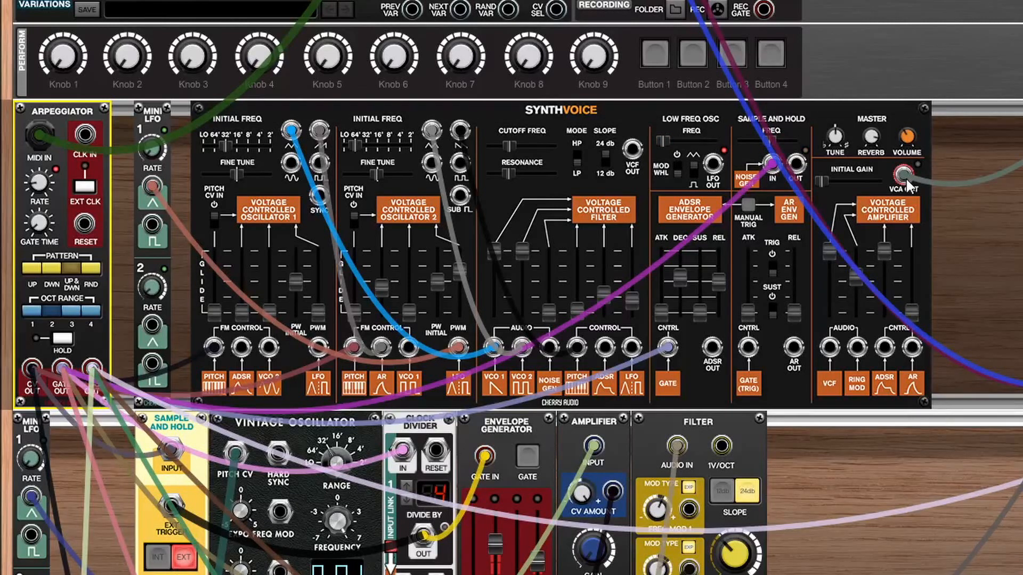
{"action": "scroll", "scroll_direction": "right", "scroll_amount": 3}
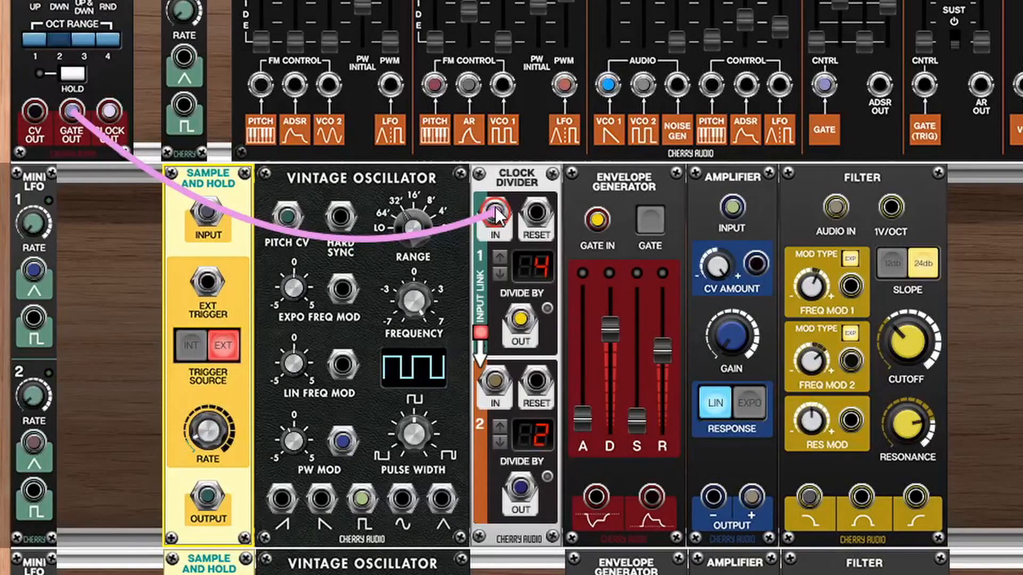
{"action": "left_click", "coordinate": [495, 211]}
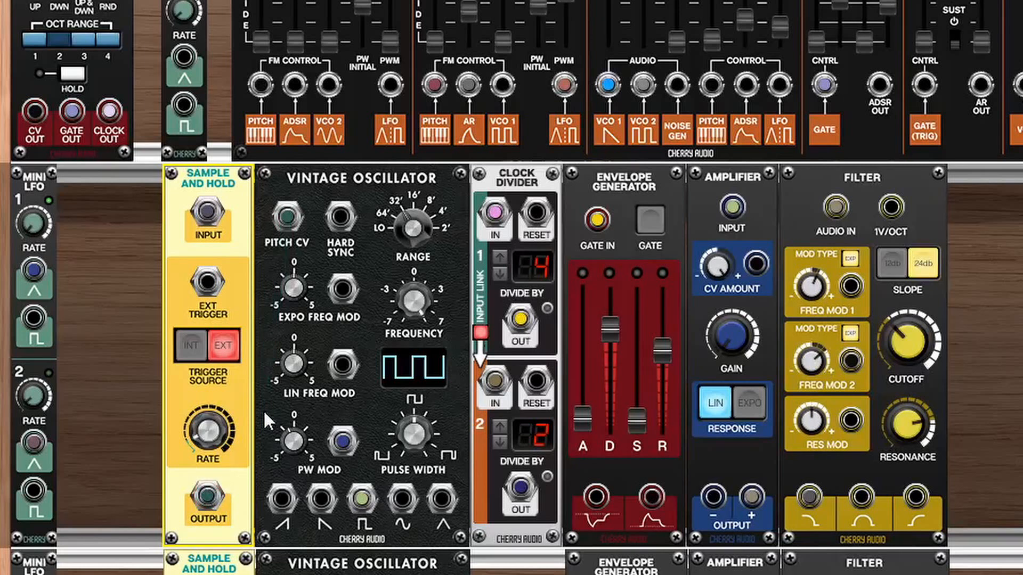
Patch the lower voice's envelope and amplifier inputs, then Amplifier OUTPUT + to Filter AUDIO IN
{"action": "left_click_drag", "start_coordinate": [208, 492], "coordinate": [286, 215]}
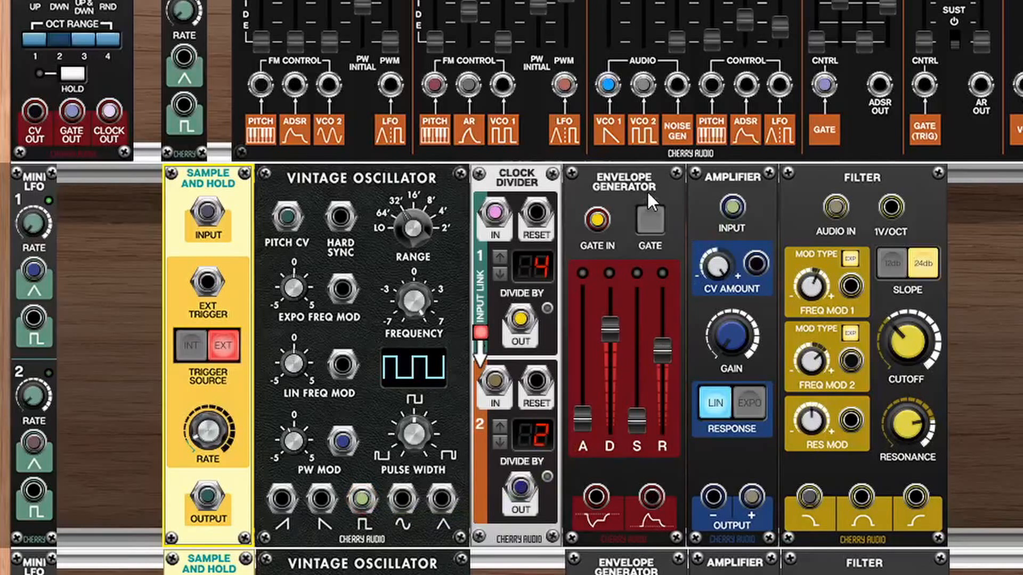
{"action": "left_click_drag", "start_coordinate": [656, 505], "coordinate": [754, 261]}
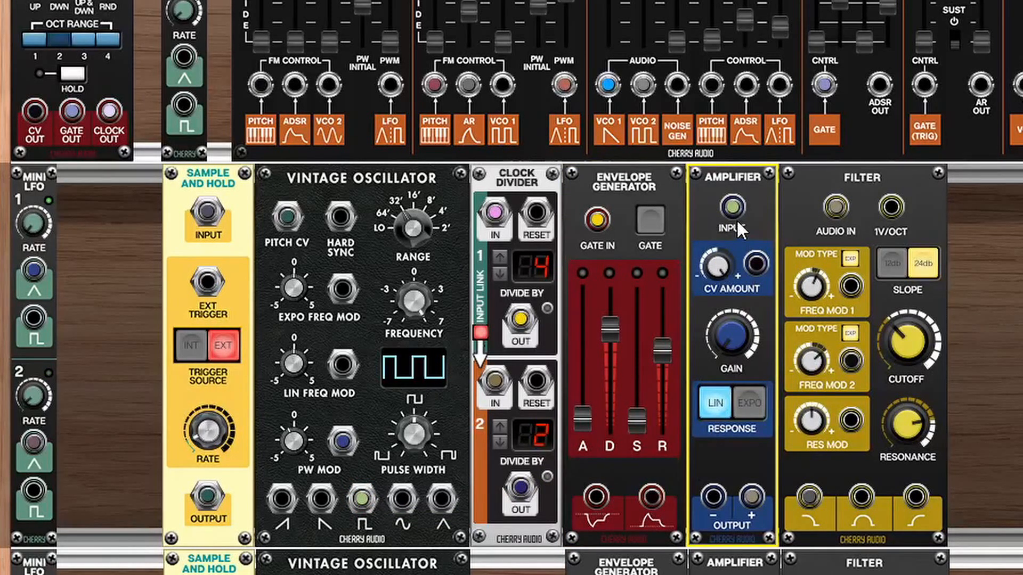
{"action": "left_click_drag", "start_coordinate": [358, 498], "coordinate": [732, 208]}
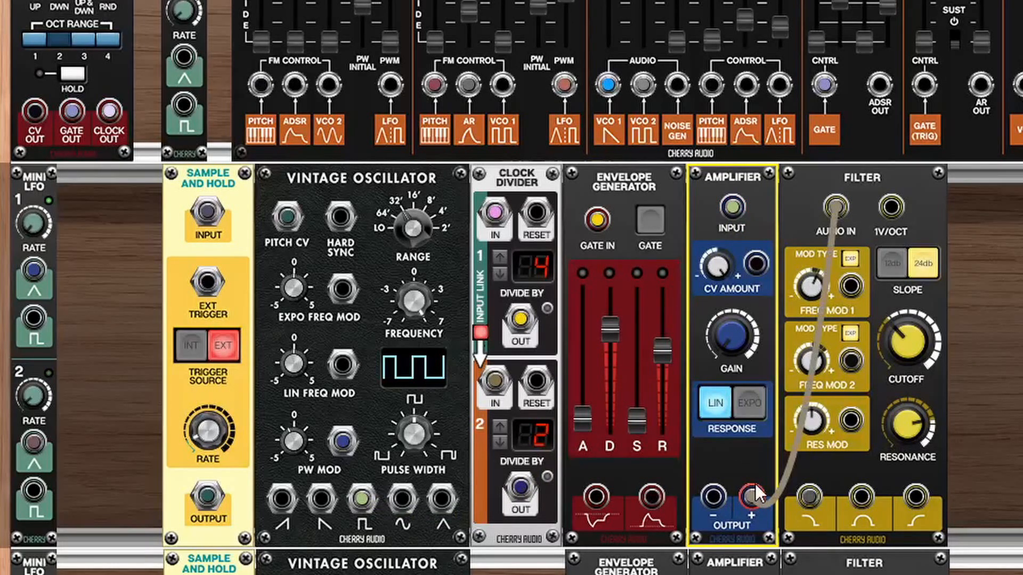
{"action": "left_click_drag", "start_coordinate": [746, 496], "coordinate": [848, 362]}
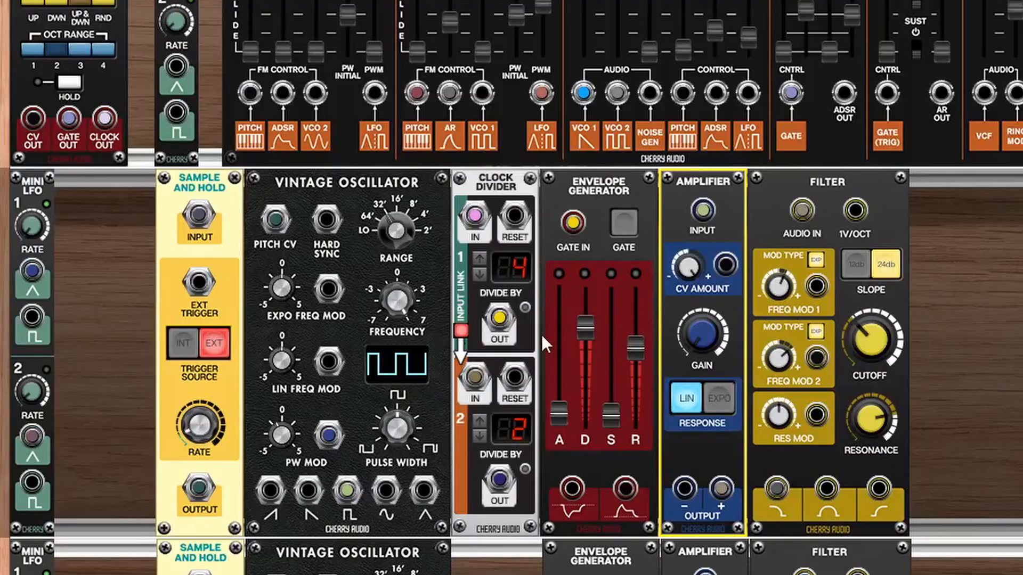
Set Vintage Oscillator PW MOD to about -0.17 and sync the Stereo Delay to Arpeggiator CLOCK OUT
{"action": "left_click_drag", "start_coordinate": [31, 267], "coordinate": [330, 433]}
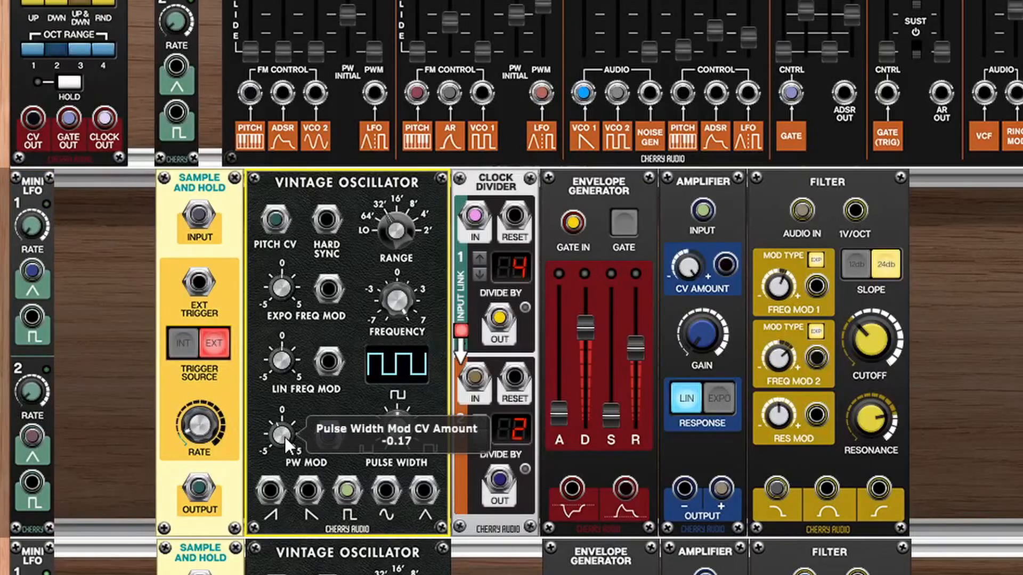
{"action": "left_click_drag", "start_coordinate": [283, 434], "coordinate": [285, 430]}
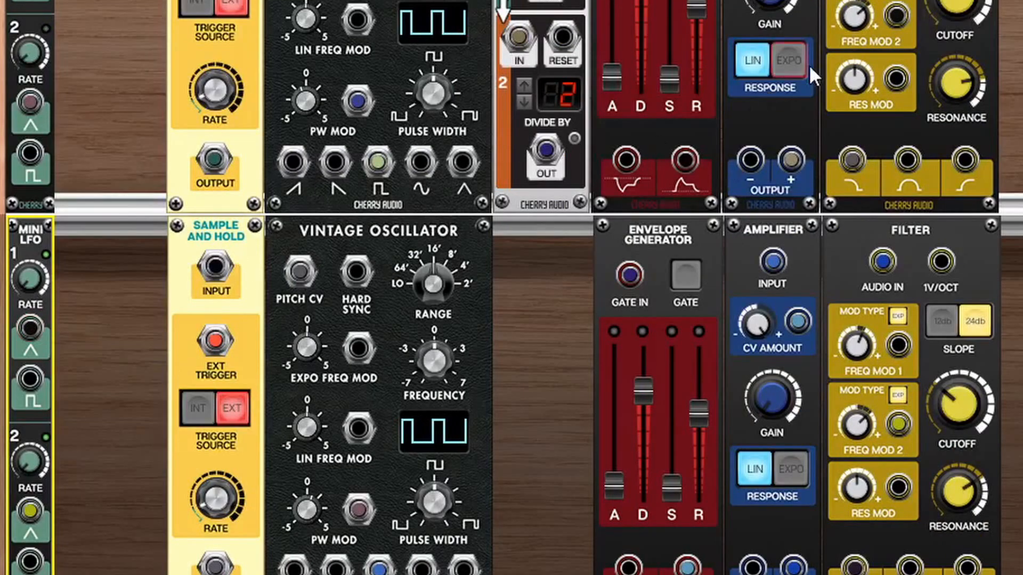
{"action": "left_click_drag", "start_coordinate": [31, 320], "coordinate": [900, 16]}
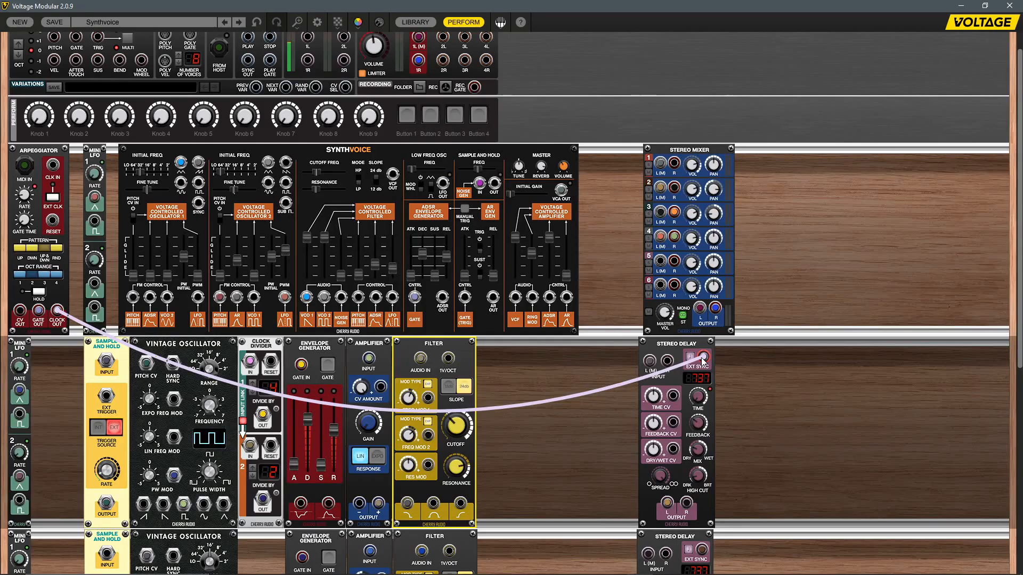
Scroll down to the lower rack row with the Sample and Hold and Envelope Generator
{"action": "scroll", "scroll_direction": "down", "scroll_amount": 3}
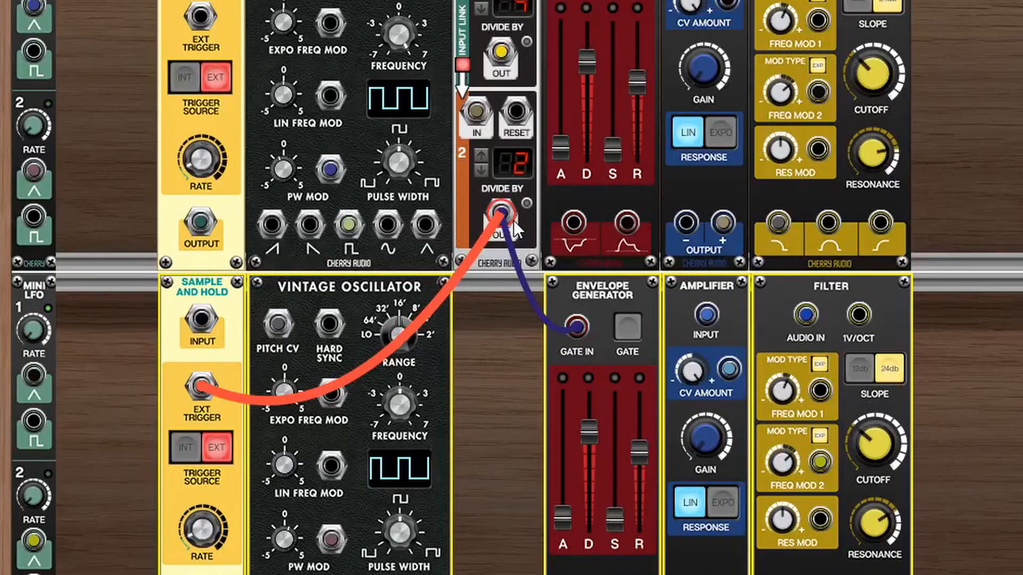
Modulate the lower Vintage Oscillator's pulse width from a Mini LFO output on the second row
{"action": "scroll", "scroll_direction": "down", "scroll_amount": 3}
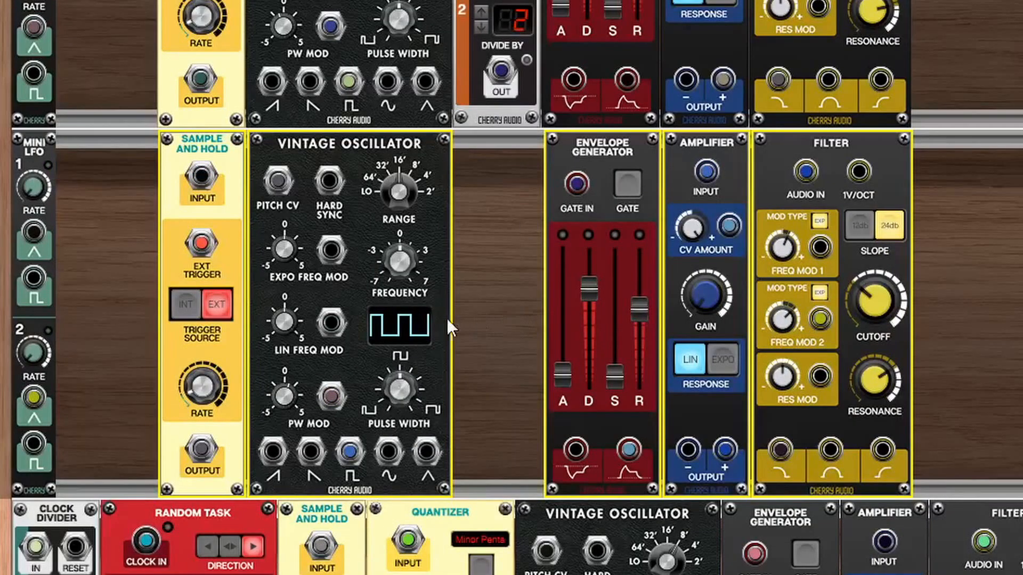
{"action": "left_click_drag", "start_coordinate": [34, 25], "coordinate": [333, 394]}
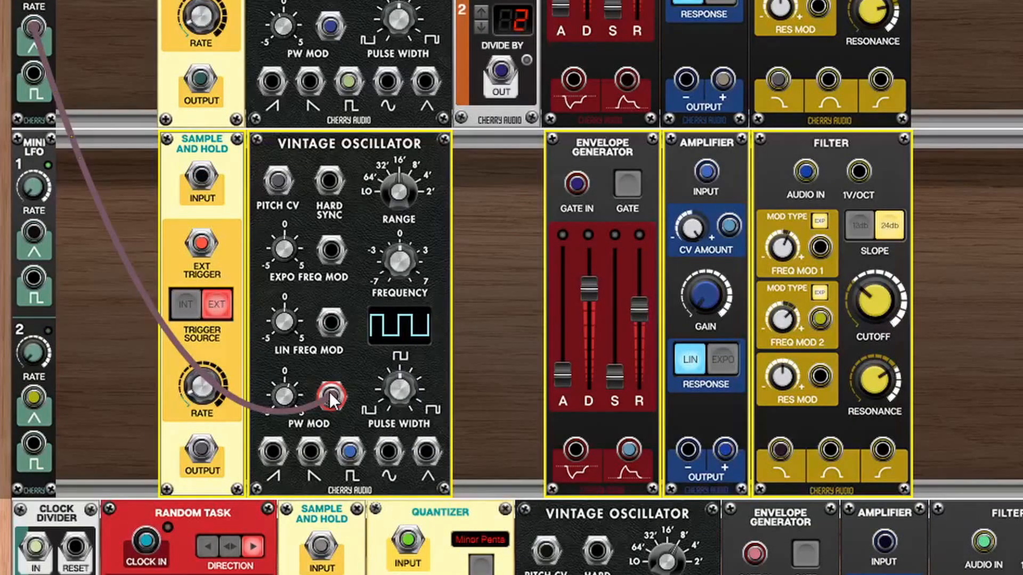
{"action": "scroll", "scroll_direction": "down", "scroll_amount": 3}
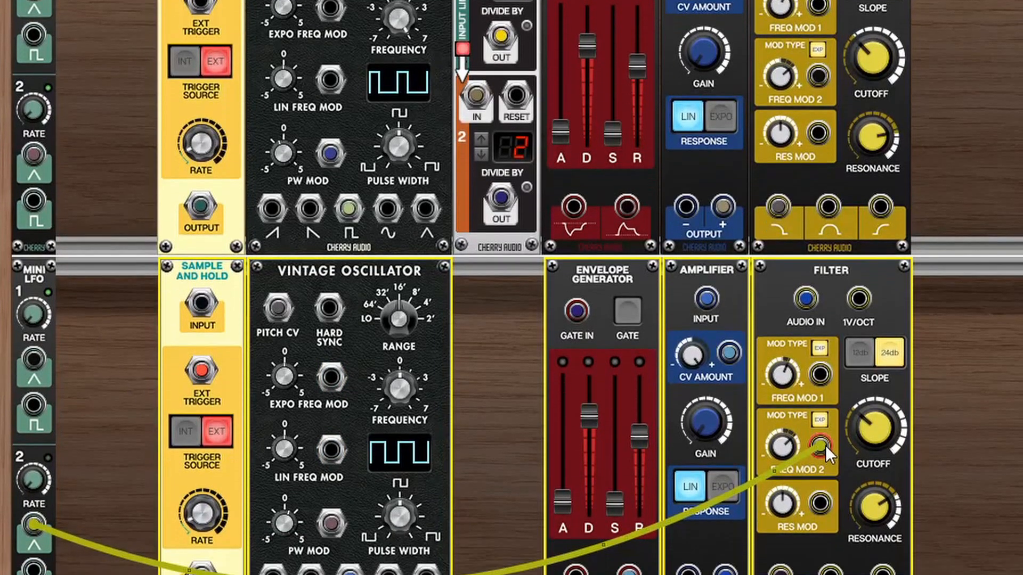
{"action": "scroll", "scroll_direction": "down", "scroll_amount": 3}
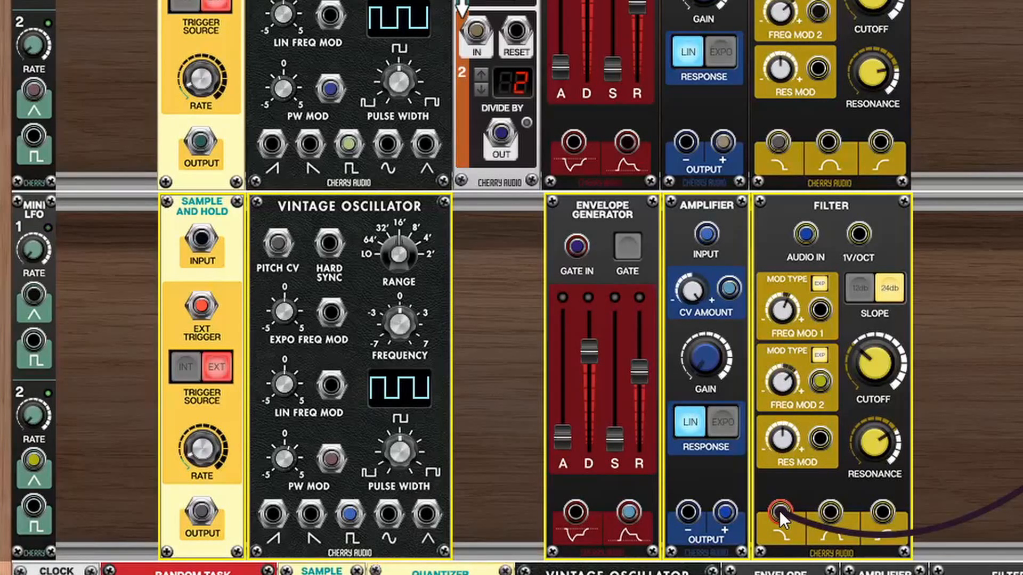
{"action": "scroll", "scroll_direction": "down", "scroll_amount": 3}
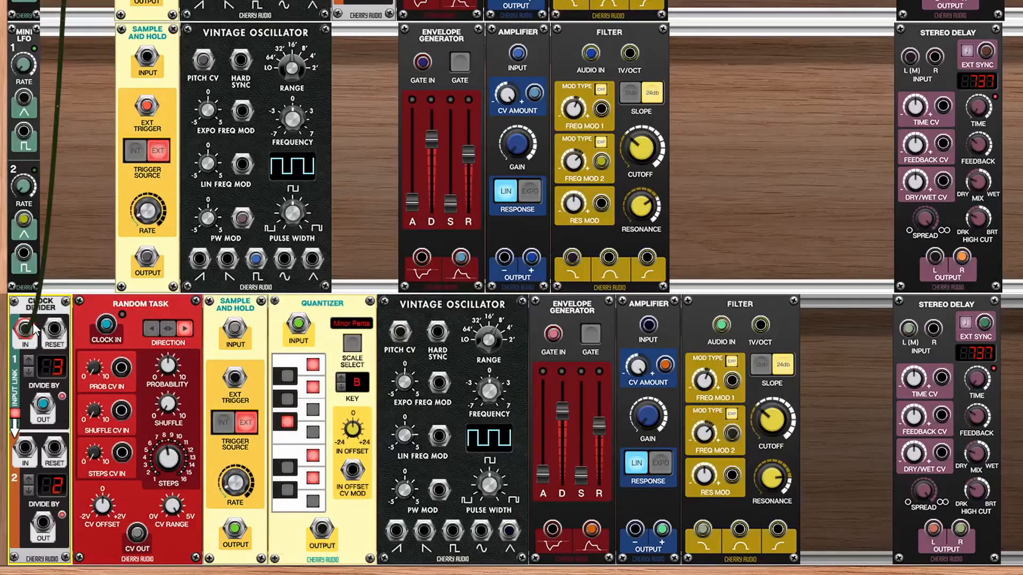
Patch Clock Divider OUT to Random Task CLOCK IN, CV OUT to the Quantizer, and set the CV RANGE
{"action": "scroll", "scroll_direction": "down", "scroll_amount": 3}
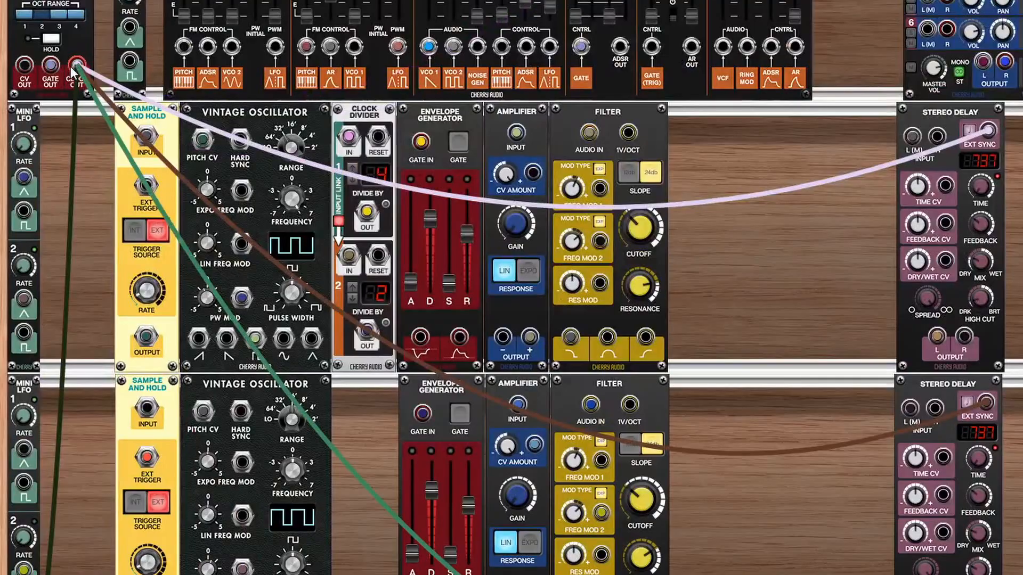
{"action": "scroll", "scroll_direction": "down", "scroll_amount": 3}
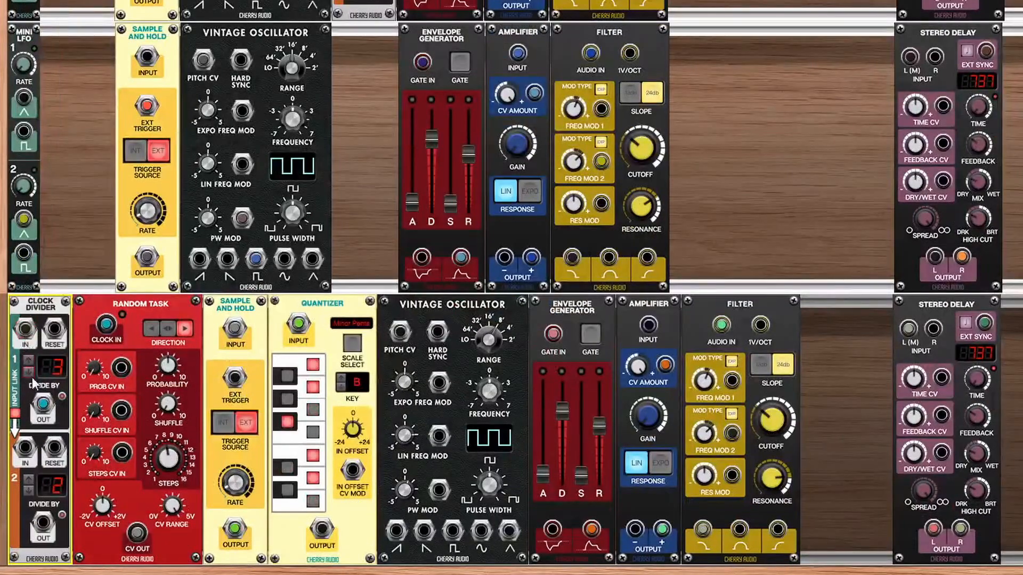
{"action": "left_click_drag", "start_coordinate": [41, 421], "coordinate": [106, 326]}
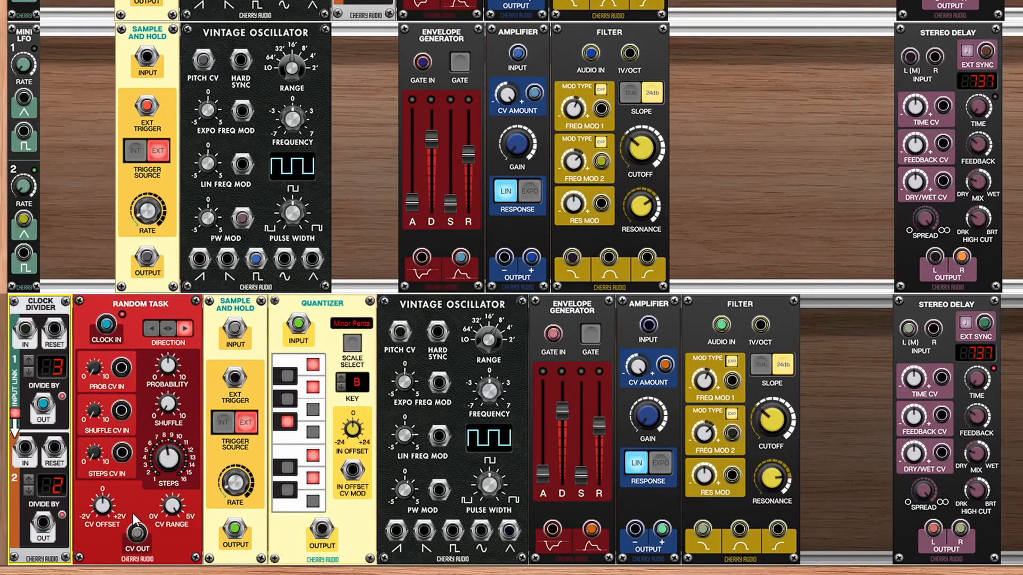
{"action": "left_click_drag", "start_coordinate": [136, 527], "coordinate": [232, 324]}
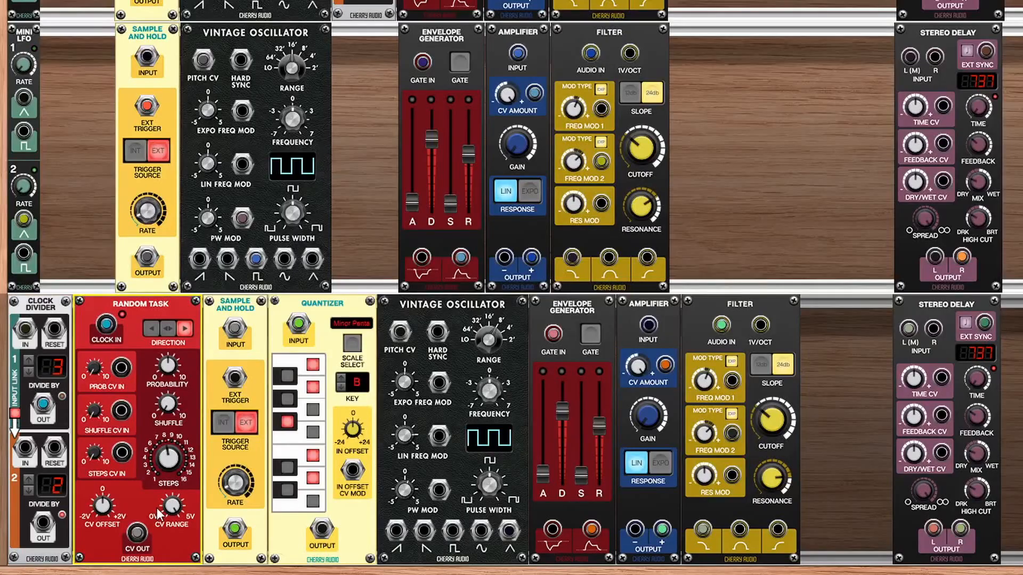
{"action": "left_click_drag", "start_coordinate": [43, 406], "coordinate": [234, 381]}
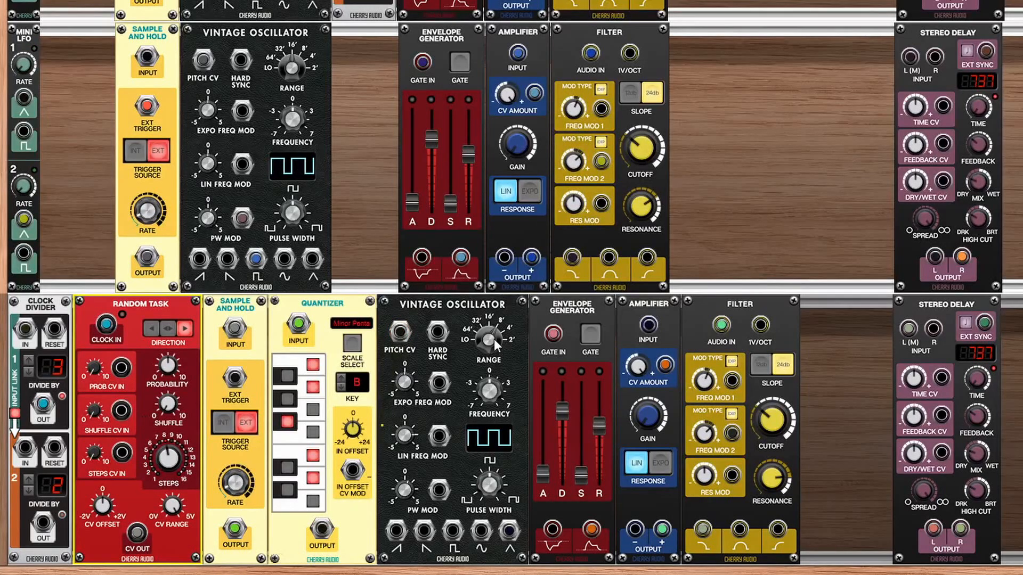
{"action": "mouse_move", "coordinate": [488, 341]}
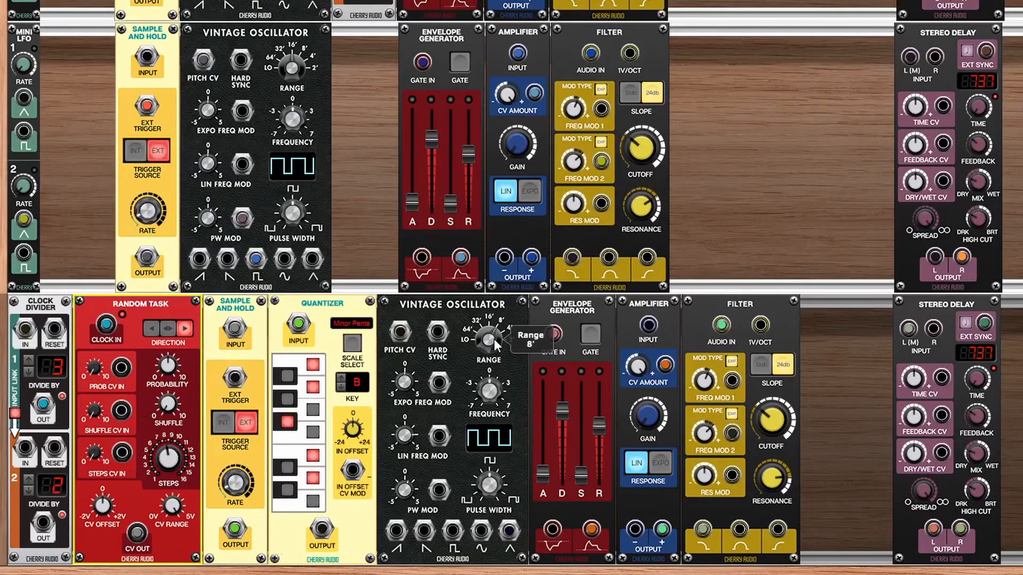
Set the third-row Vintage Oscillator RANGE knob to 8'
{"action": "left_click_drag", "start_coordinate": [509, 531], "coordinate": [648, 326]}
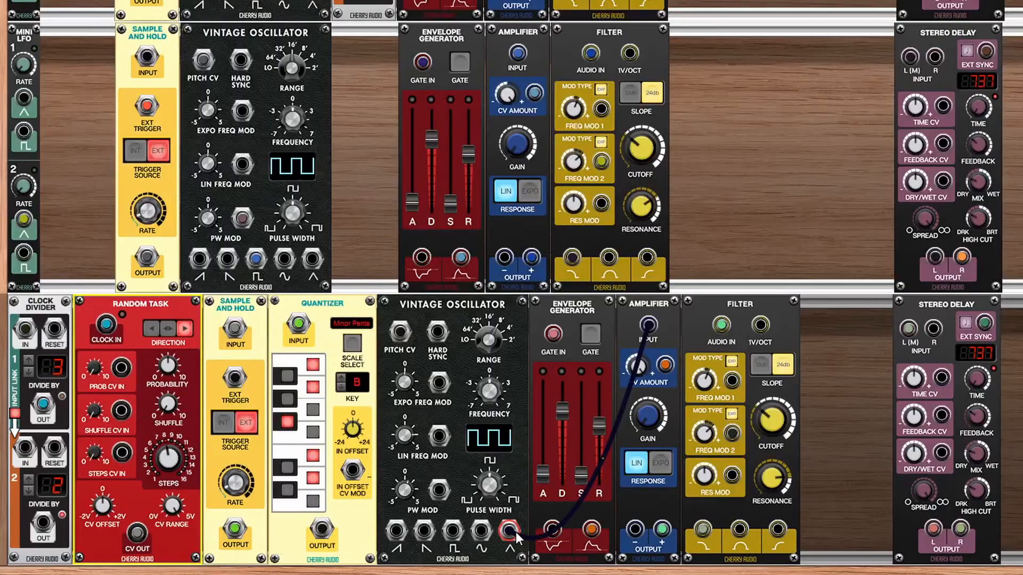
Cable the oscillator waveform into the Amplifier input, gate the Envelope Generator, and set its release slider
{"action": "left_click_drag", "start_coordinate": [513, 532], "coordinate": [636, 329]}
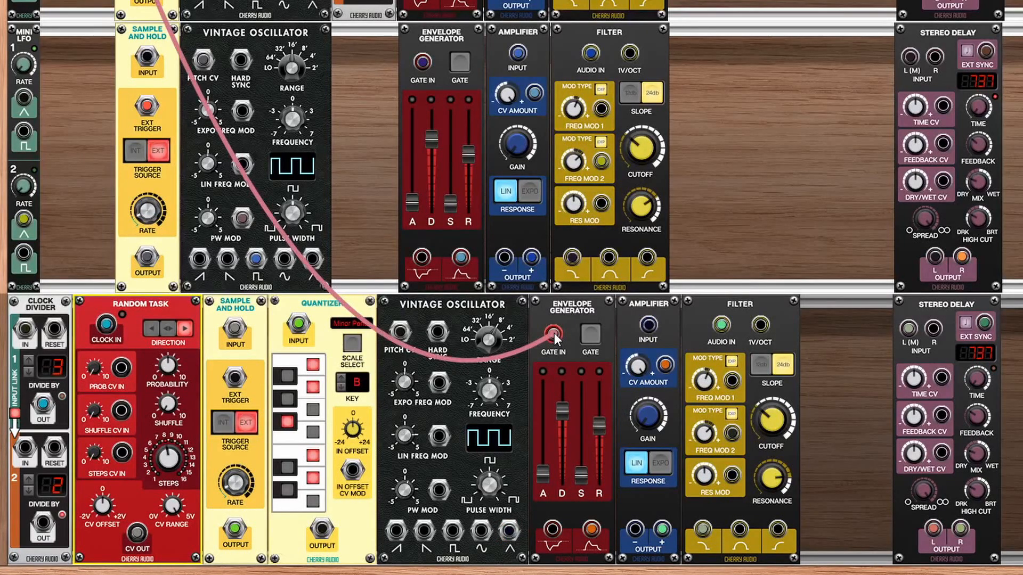
{"action": "scroll", "scroll_direction": "down", "scroll_amount": 3}
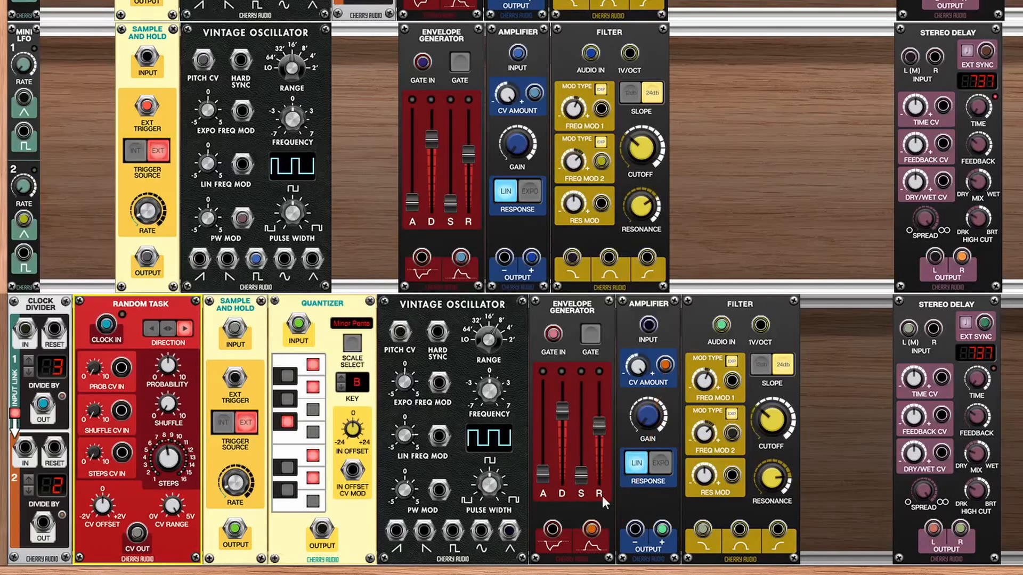
{"action": "left_click_drag", "start_coordinate": [660, 528], "coordinate": [721, 324]}
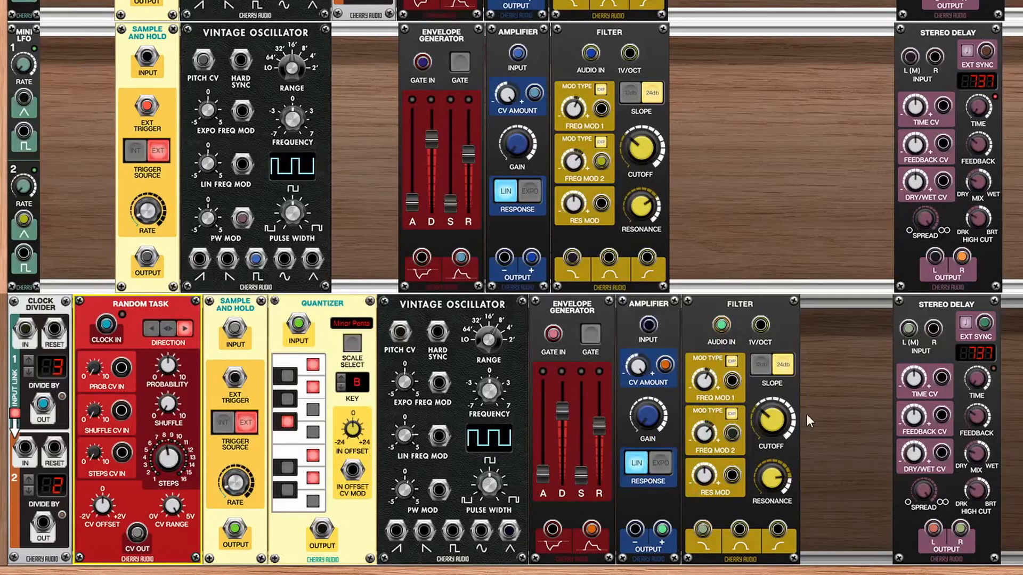
{"action": "scroll", "scroll_direction": "down", "scroll_amount": 3}
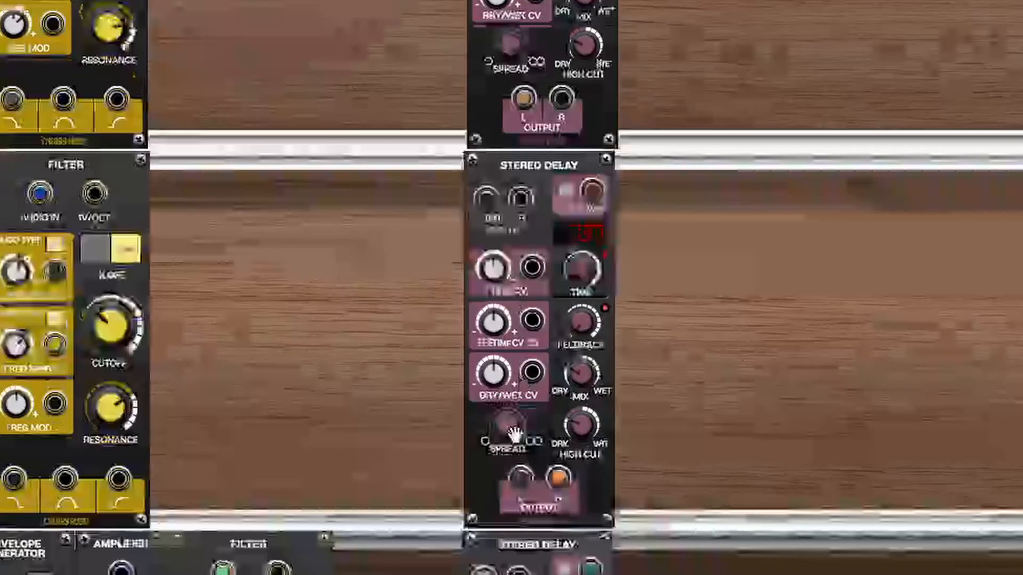
Turn the SPREAD knob on the bottom Stereo Delay to widen the random layer
{"action": "scroll", "scroll_direction": "down", "scroll_amount": 3}
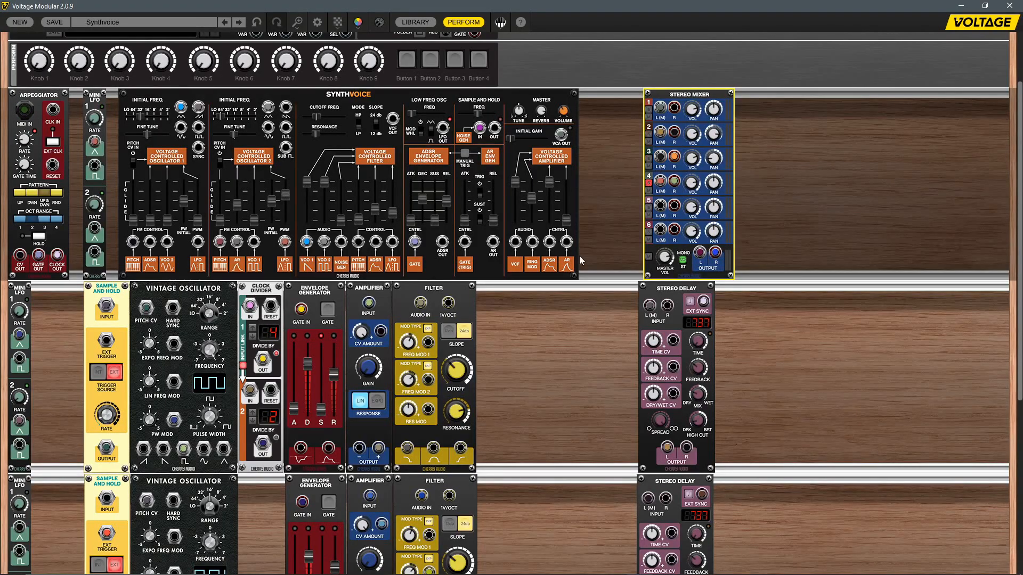
{"action": "scroll", "scroll_direction": "down", "scroll_amount": 3}
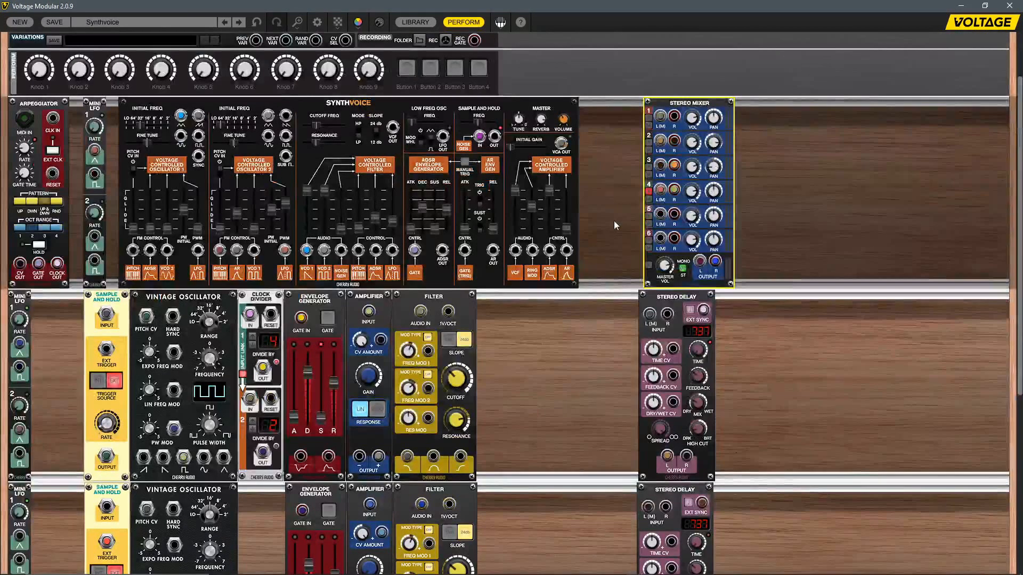
{"action": "scroll", "scroll_direction": "down", "scroll_amount": 3}
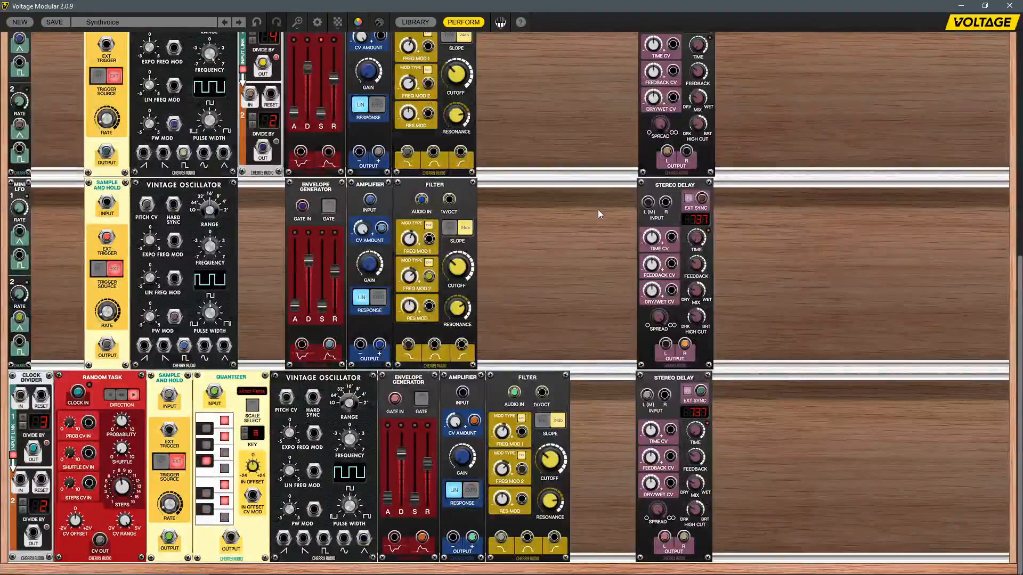